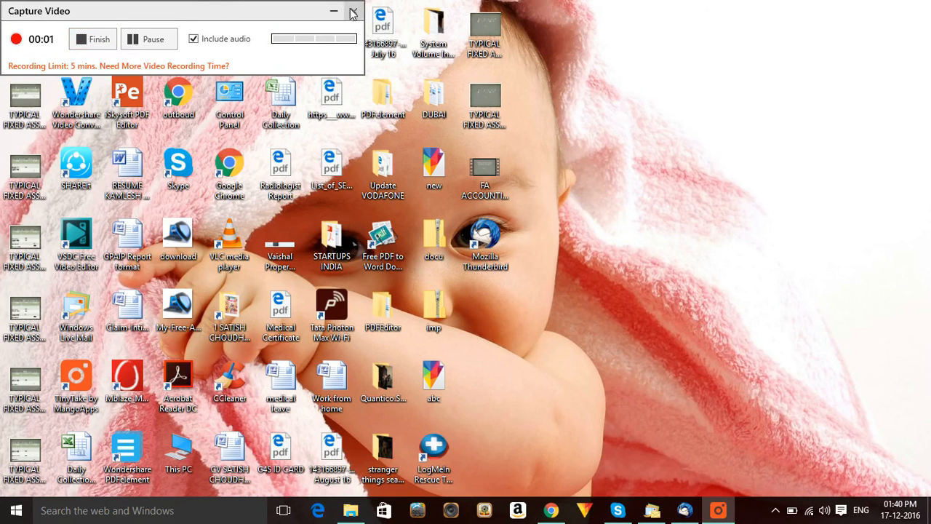
# Launch Windows Live Mail from the taskbar to its Quick views window
pyautogui.click(352, 13)
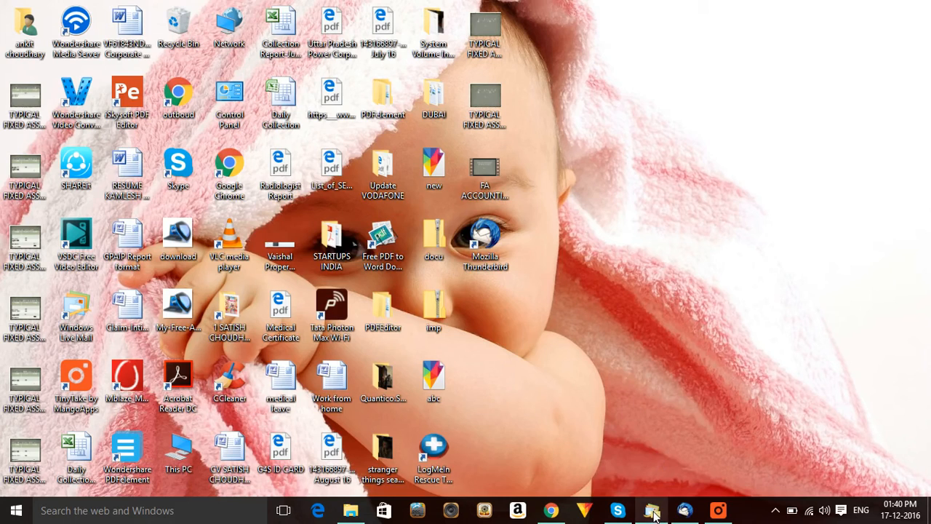
pyautogui.click(652, 509)
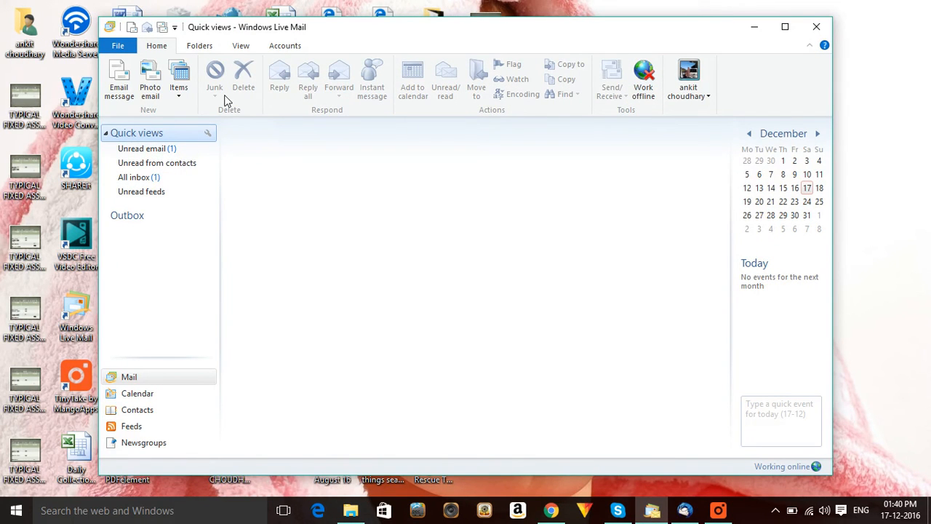
# Start the Add an account wizard from File > Email accounts, with Email Account selected
pyautogui.click(117, 45)
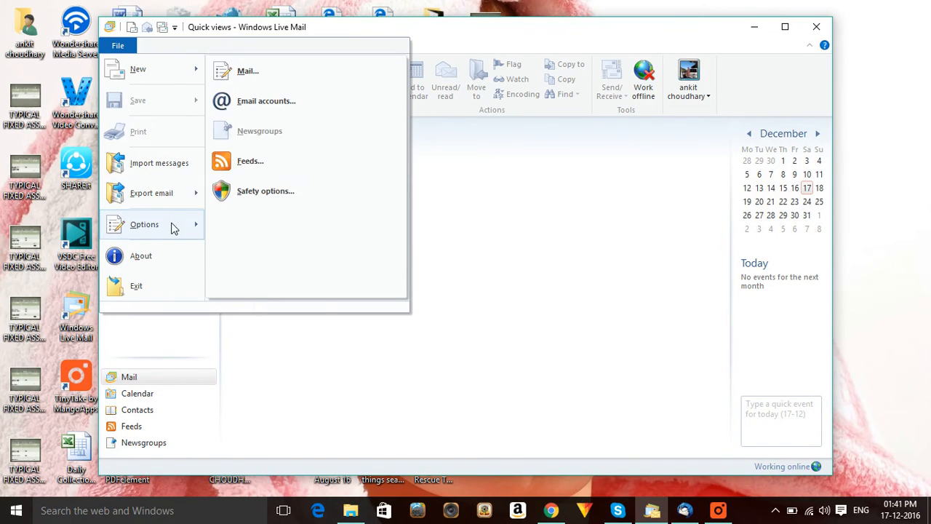
pyautogui.click(267, 101)
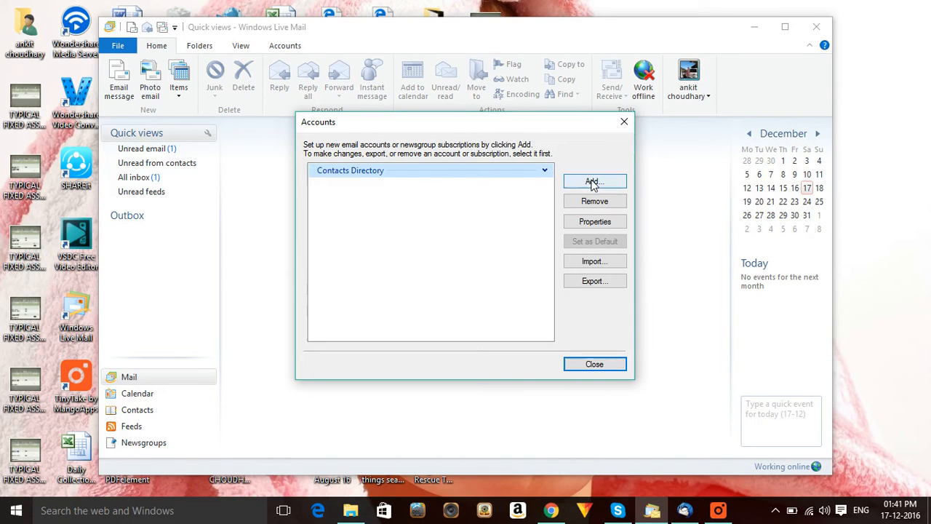
pyautogui.click(594, 181)
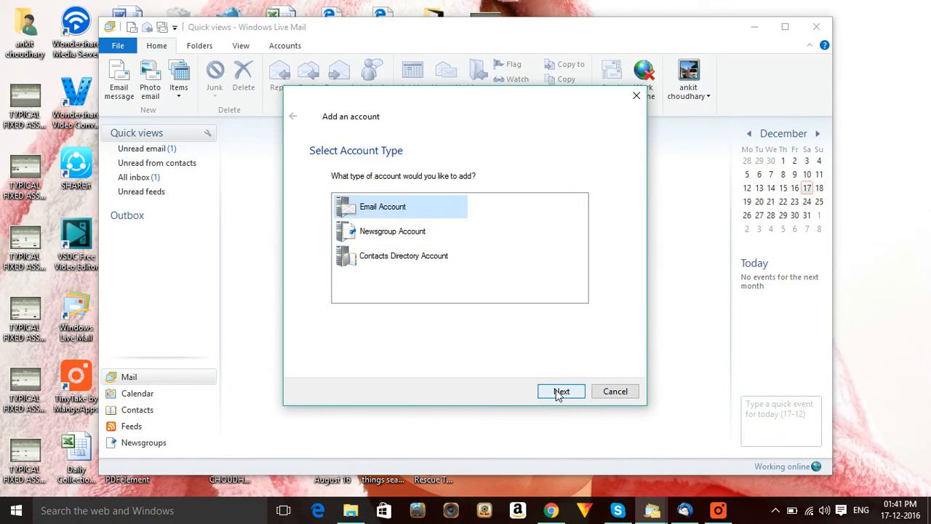
pyautogui.click(561, 390)
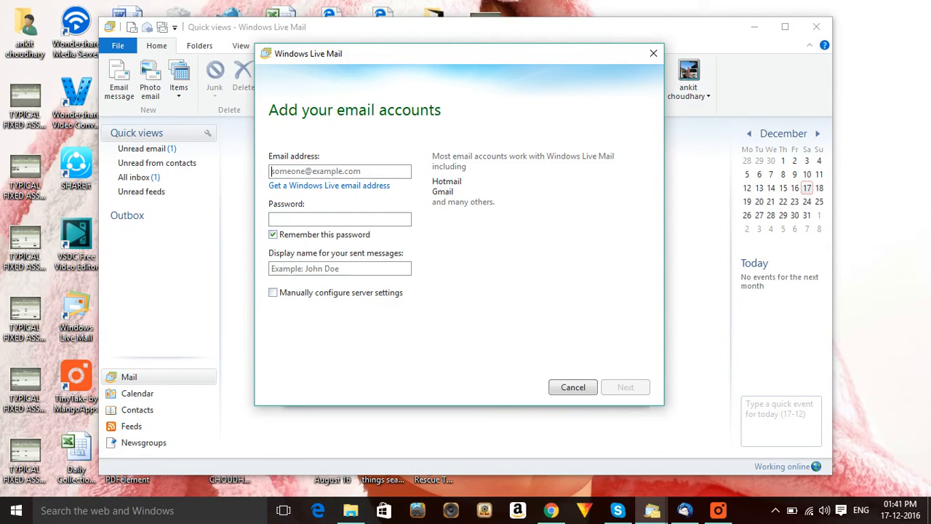
pyautogui.moveTo(329, 262)
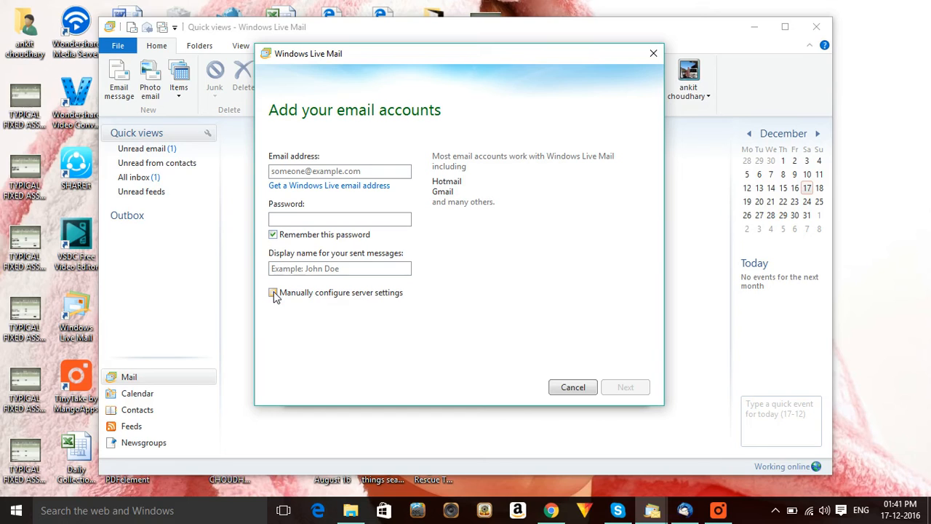
pyautogui.click(274, 292)
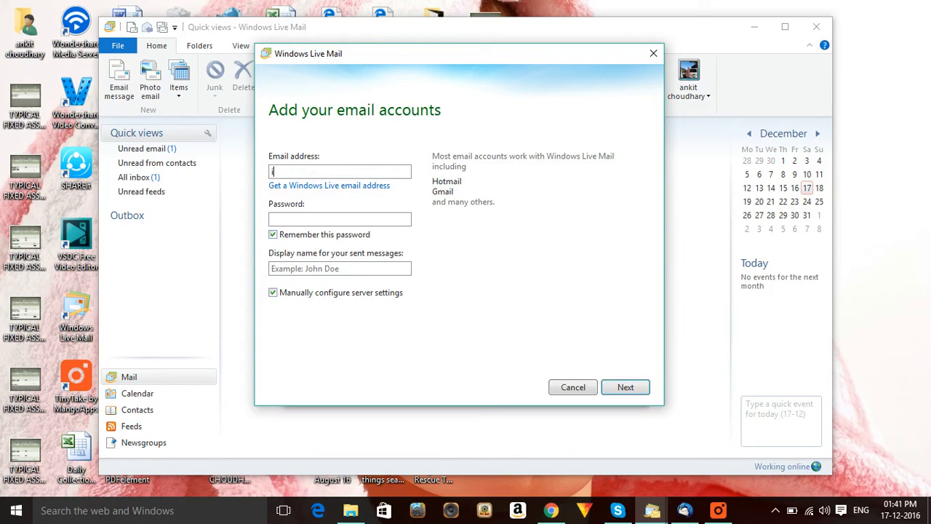
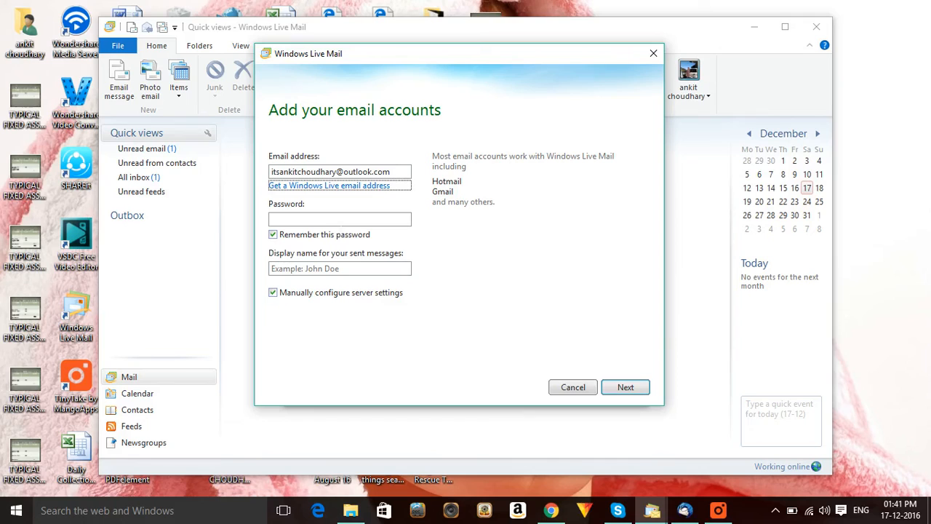
pyautogui.write('•••••')
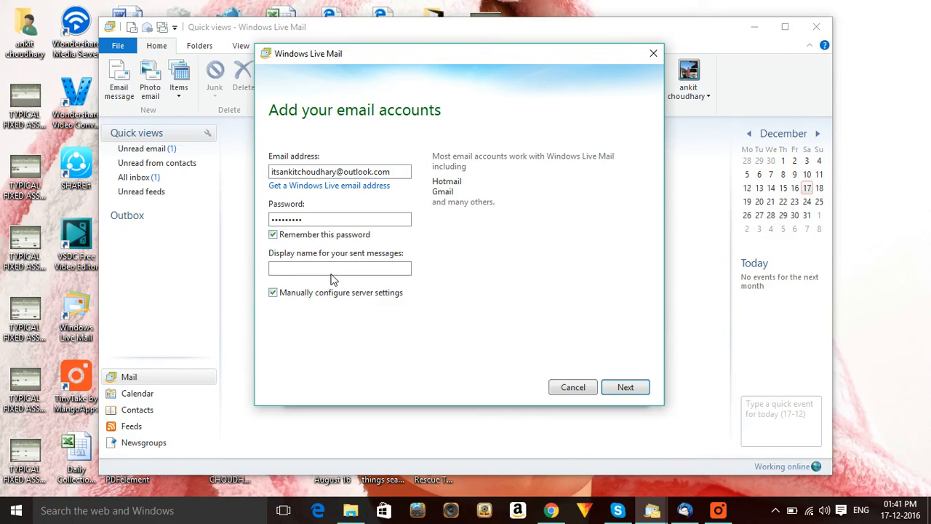
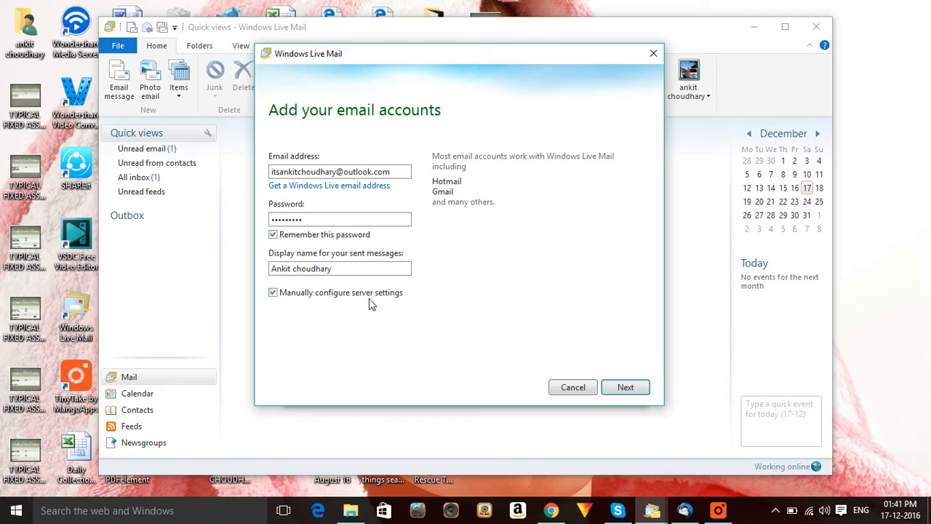
# Set incoming server imap-mail.outlook.com with a secure SSL connection (port 993)
pyautogui.click(626, 387)
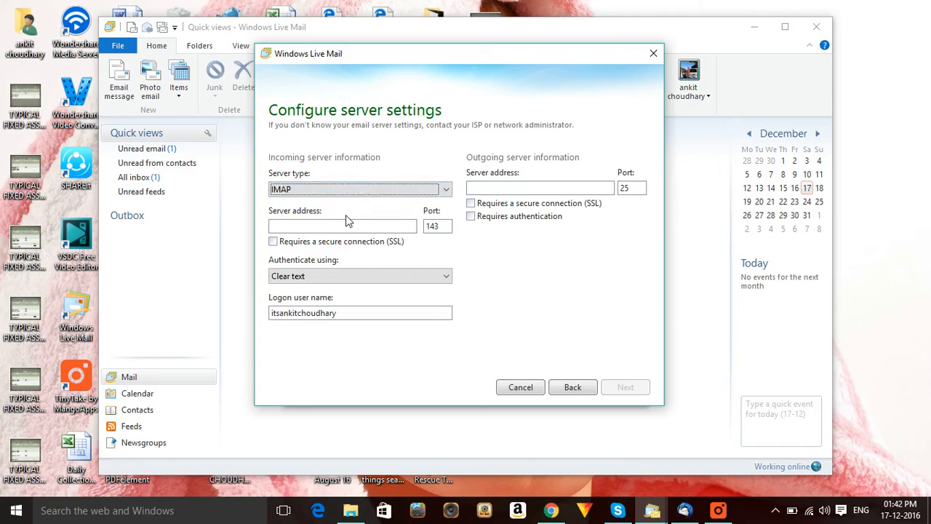
pyautogui.write('imap-')
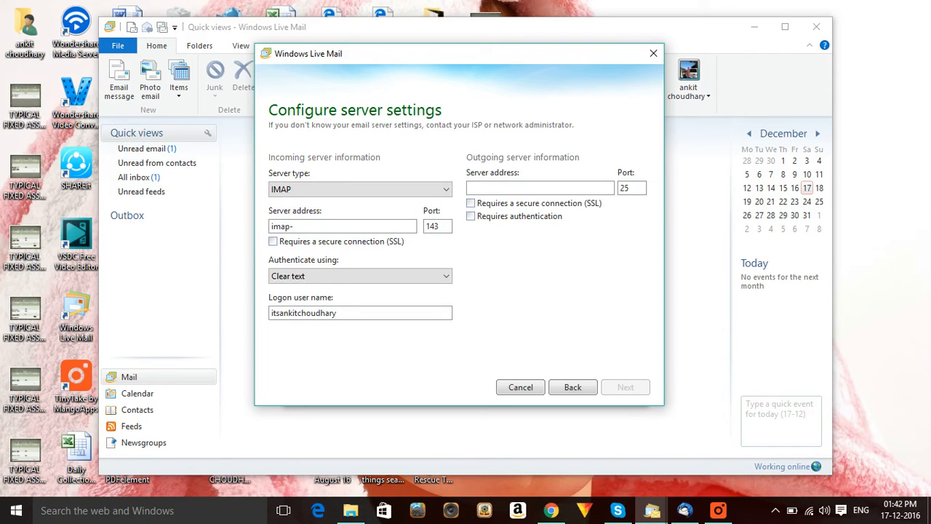
pyautogui.write('mail.')
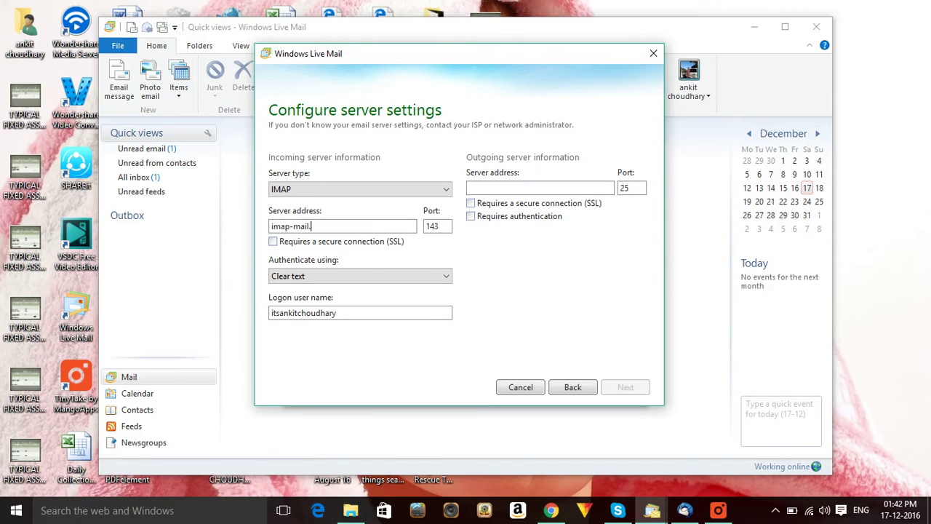
pyautogui.write('.outlook.com')
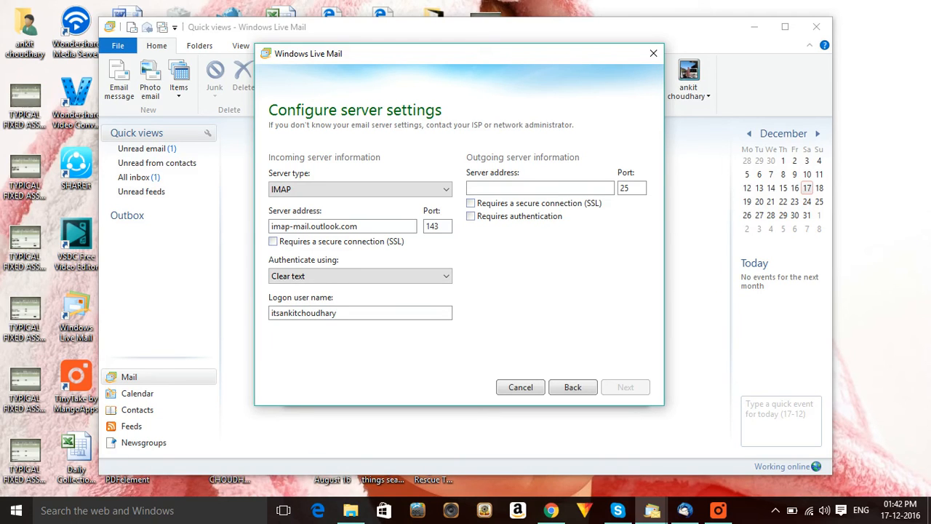
pyautogui.click(274, 242)
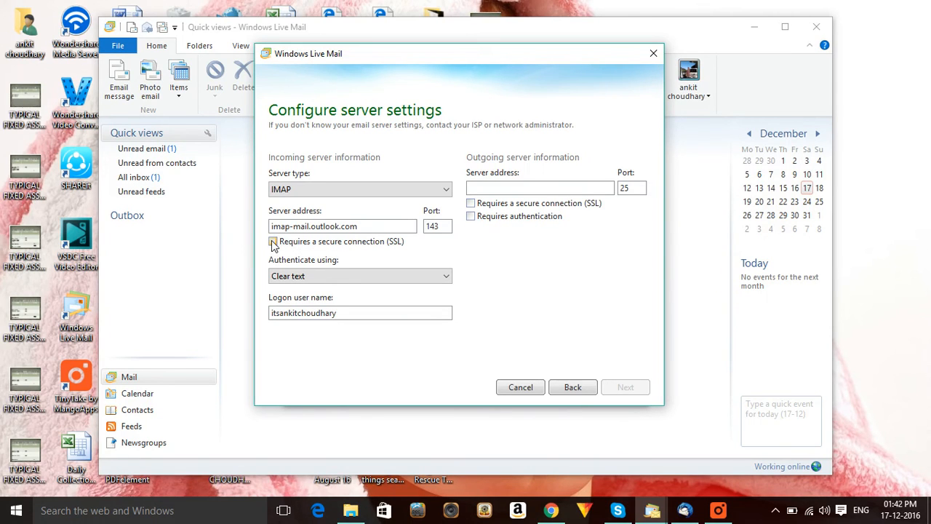
# Set outgoing server smtp-mail.outlook.com on port 587
pyautogui.click(273, 242)
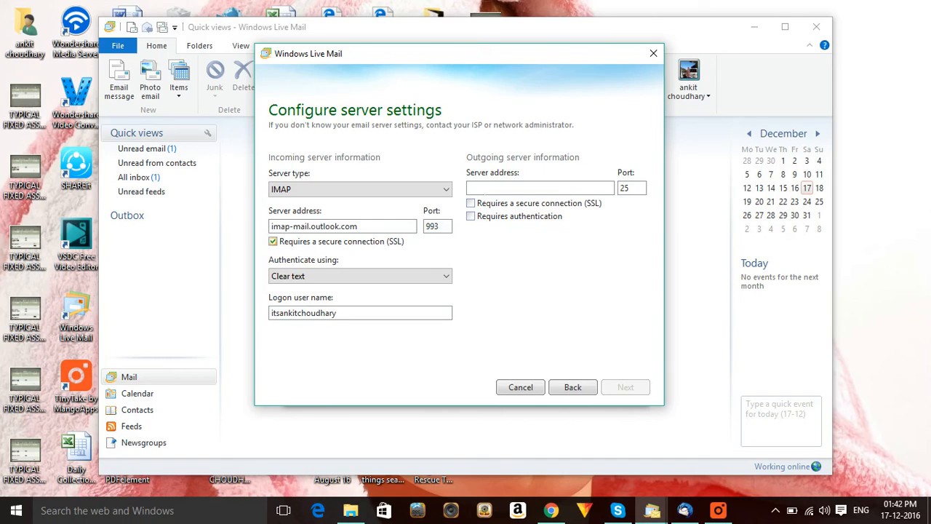
pyautogui.write('smtp-')
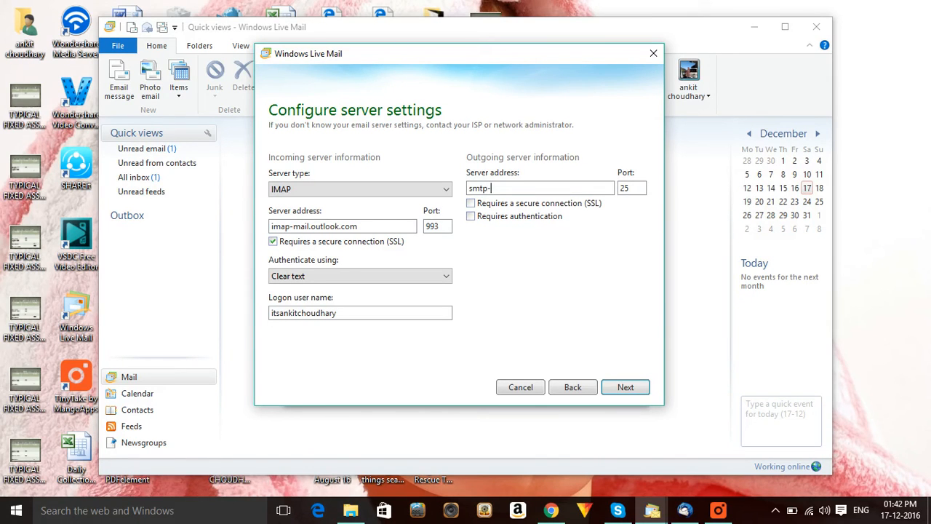
pyautogui.write('mail')
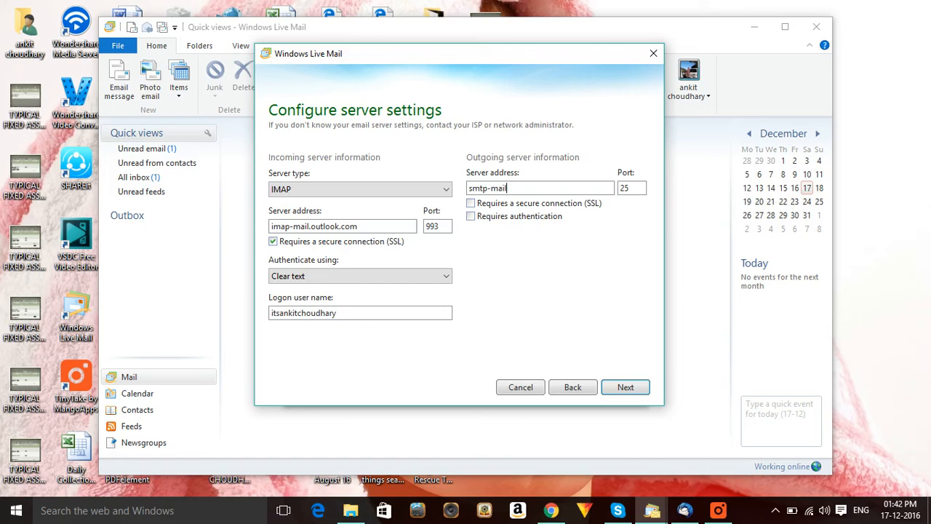
pyautogui.write('.outlook.com')
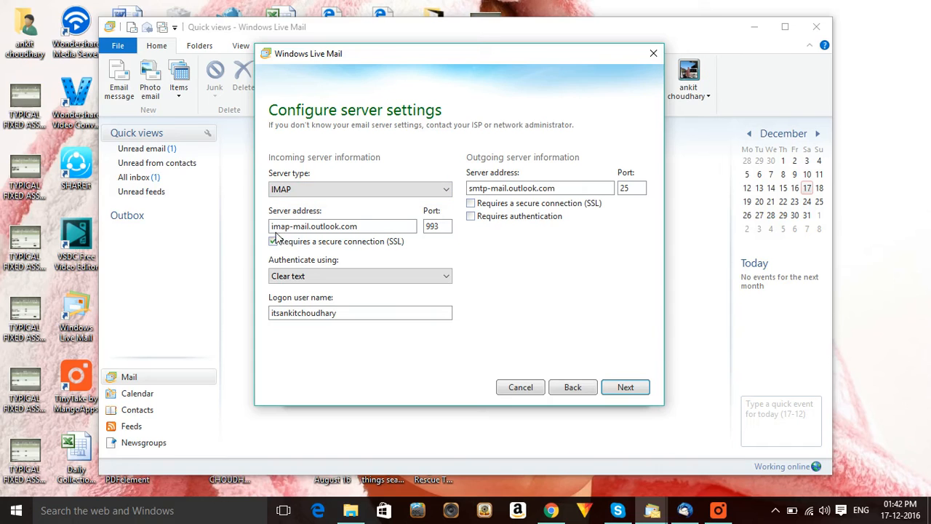
pyautogui.click(274, 242)
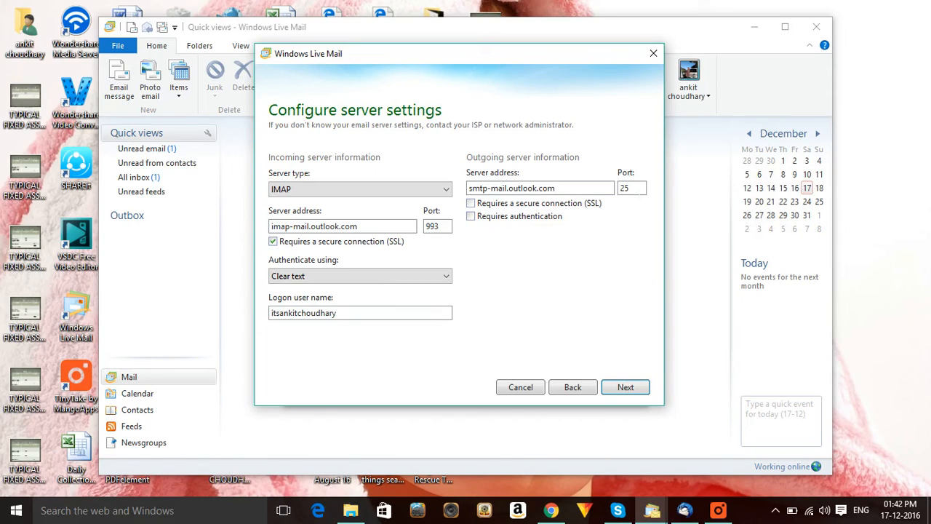
pyautogui.write('587')
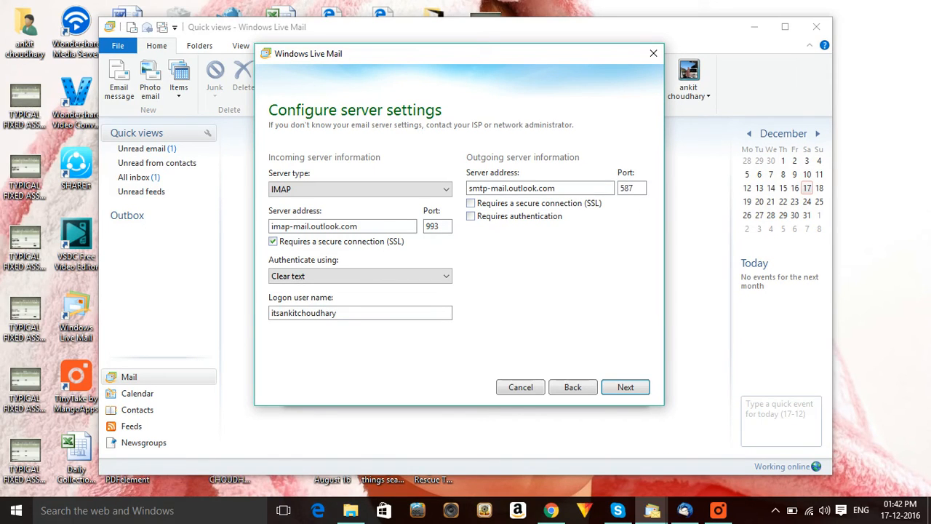
pyautogui.click(632, 187)
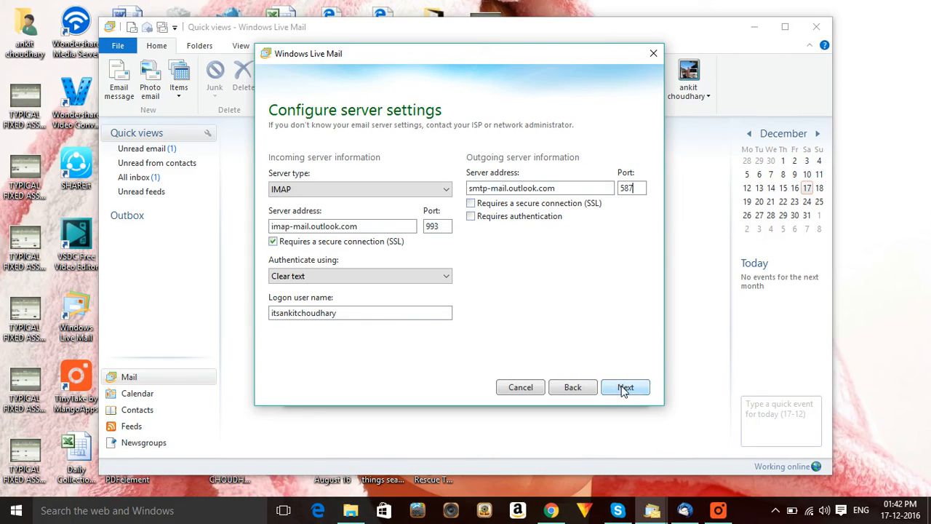
# Finish adding the Outlook.com account and bring up its Properties
pyautogui.click(626, 387)
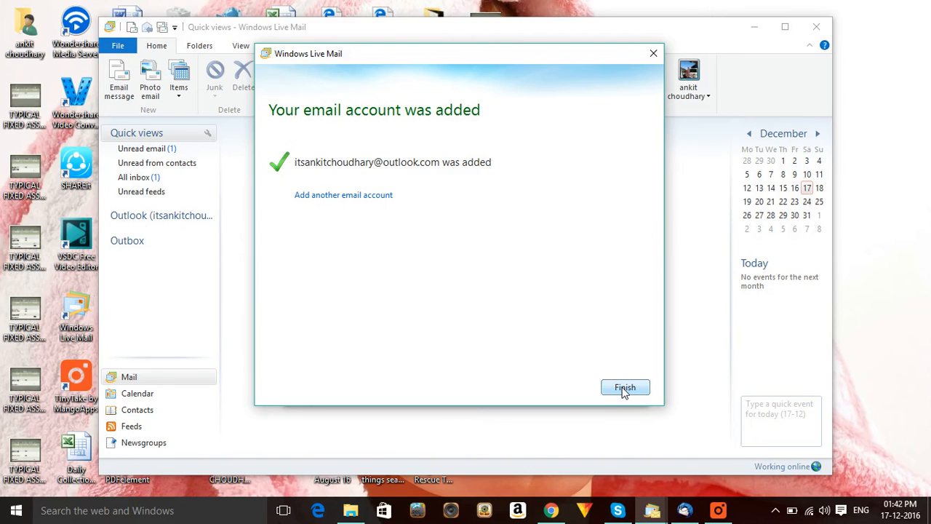
pyautogui.click(625, 387)
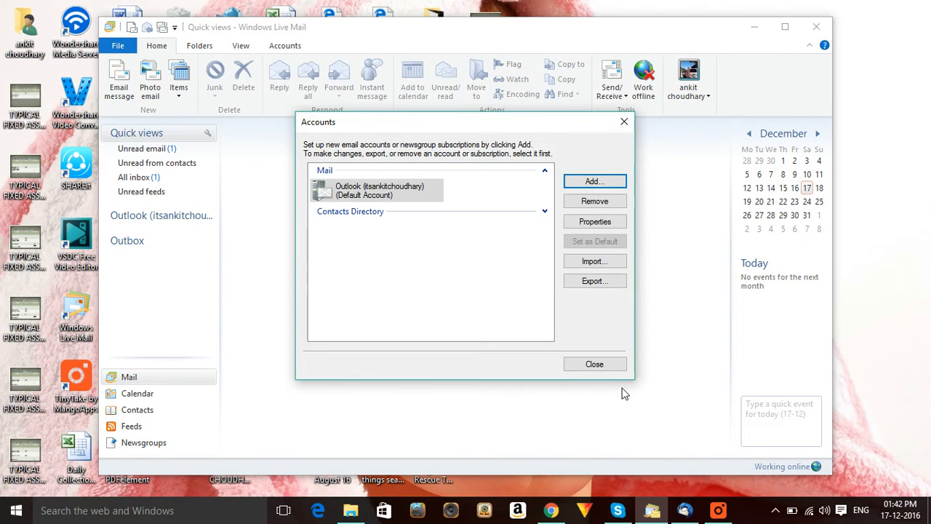
pyautogui.click(593, 221)
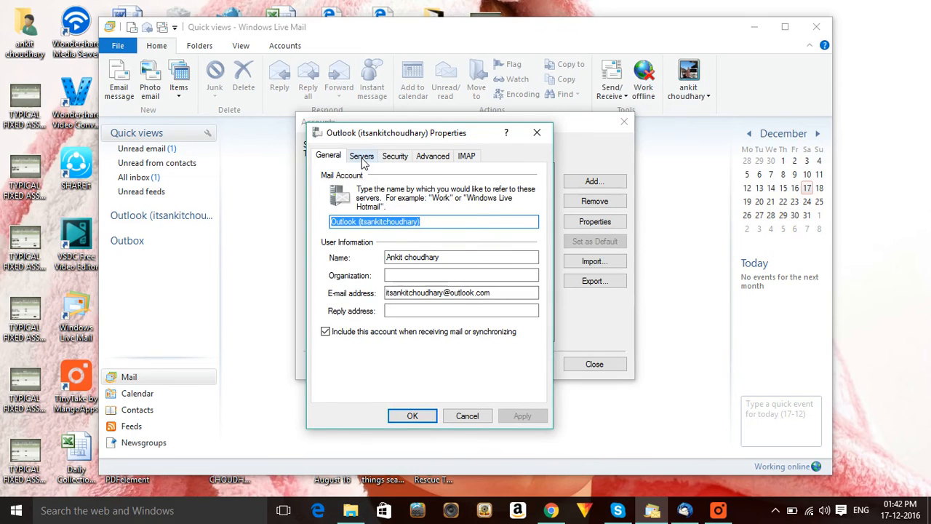
pyautogui.click(361, 154)
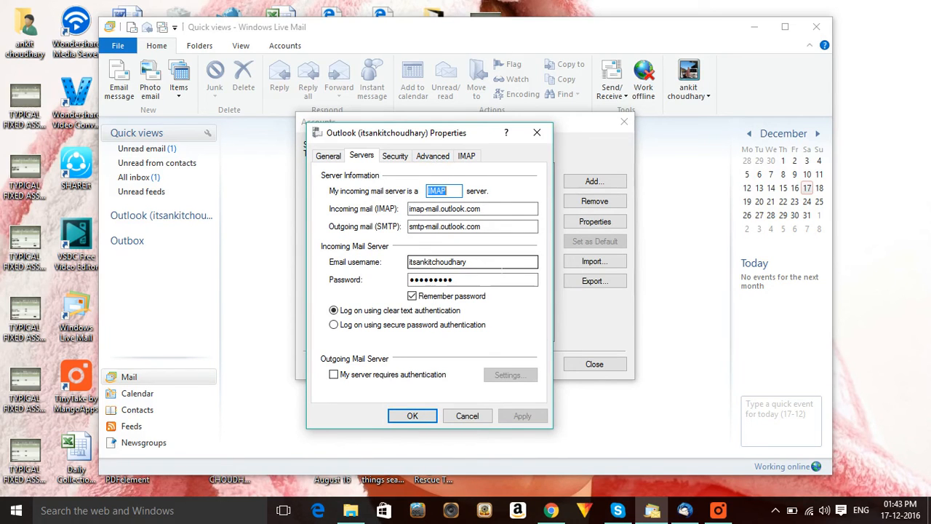
pyautogui.write('@')
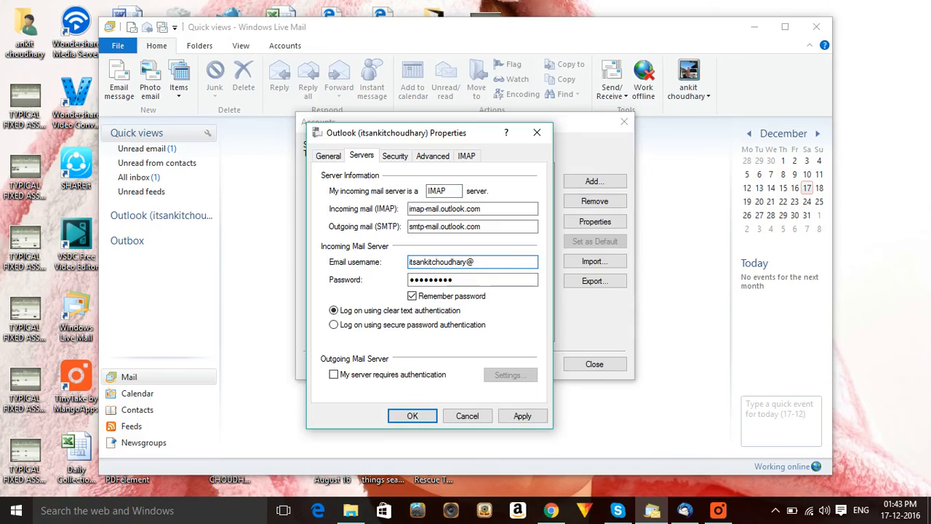
pyautogui.write('outlook.com')
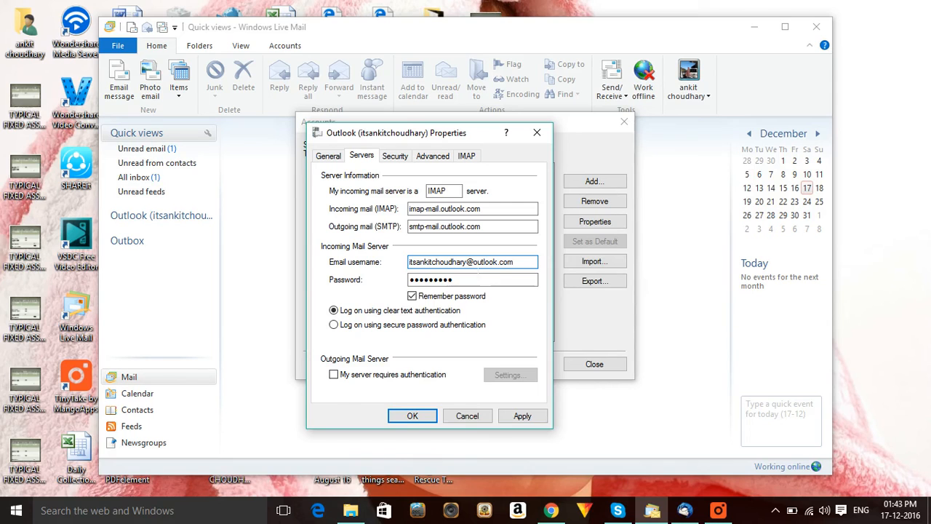
pyautogui.click(432, 154)
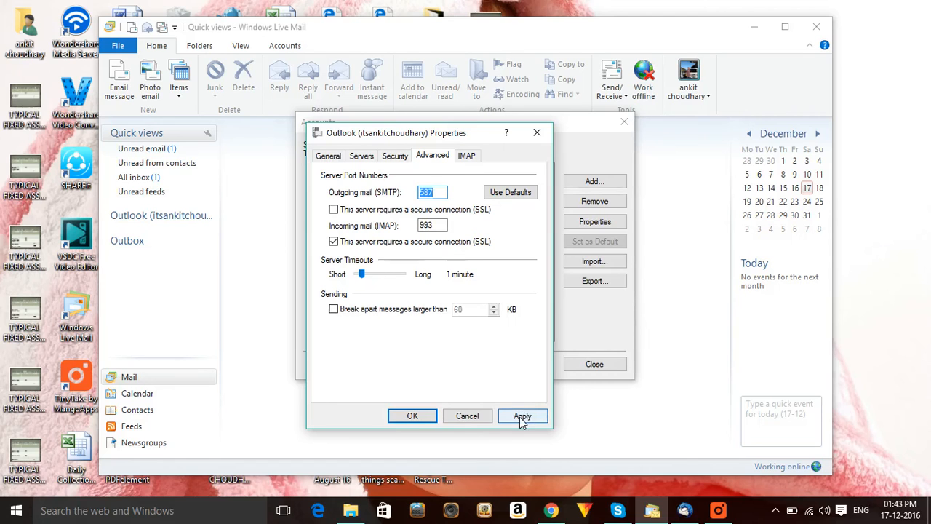
pyautogui.click(412, 416)
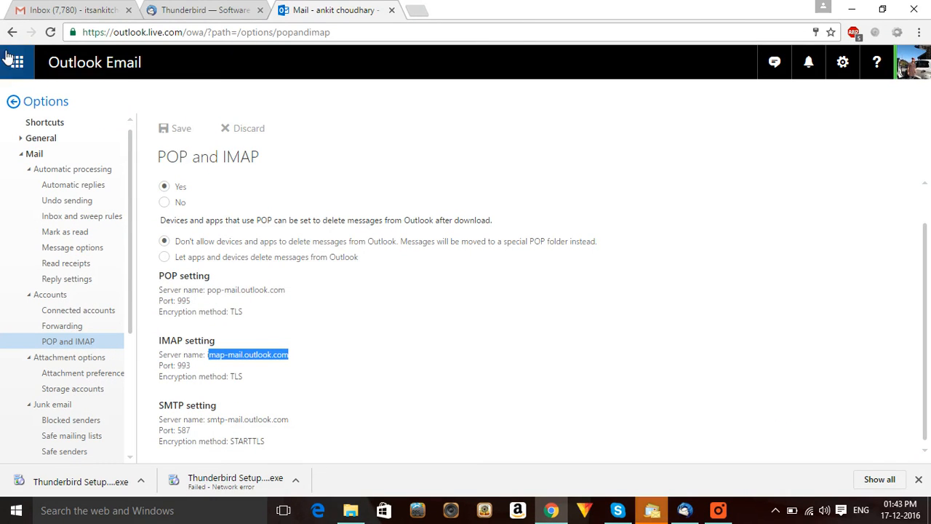
# Return to the Outlook.com inbox and reach the POP and IMAP page via Settings > Options
pyautogui.click(16, 62)
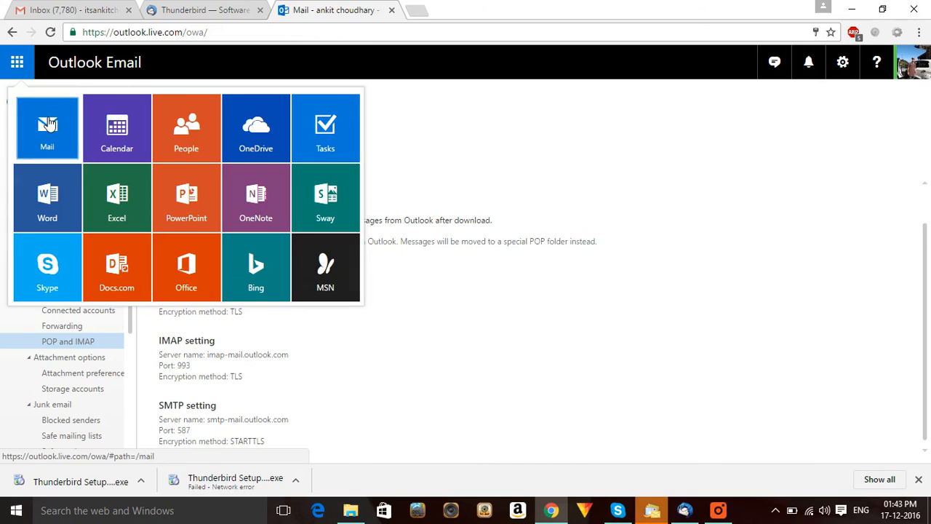
pyautogui.click(47, 128)
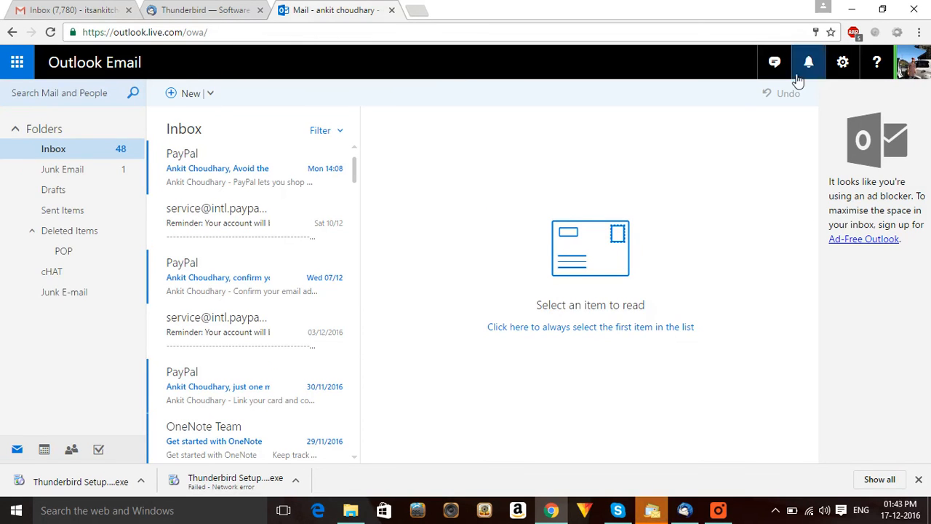
pyautogui.moveTo(841, 61)
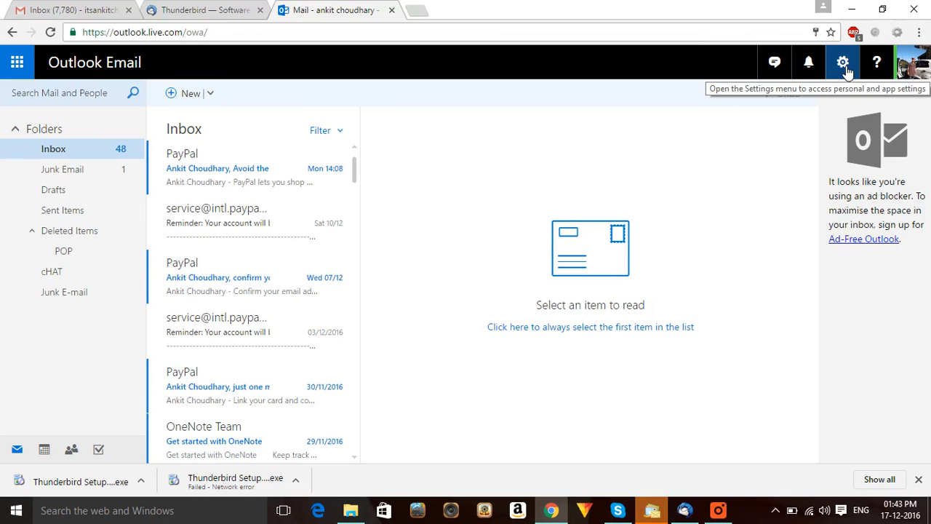
pyautogui.click(842, 61)
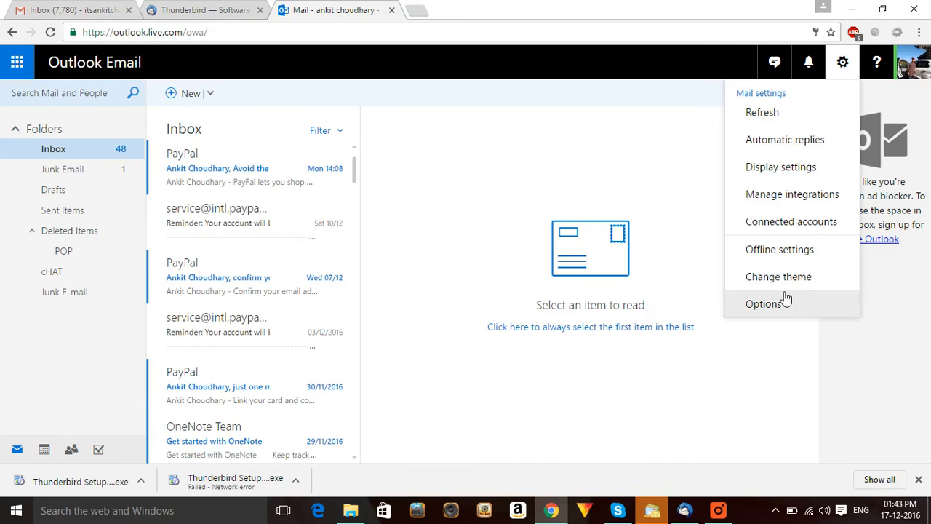
pyautogui.click(757, 302)
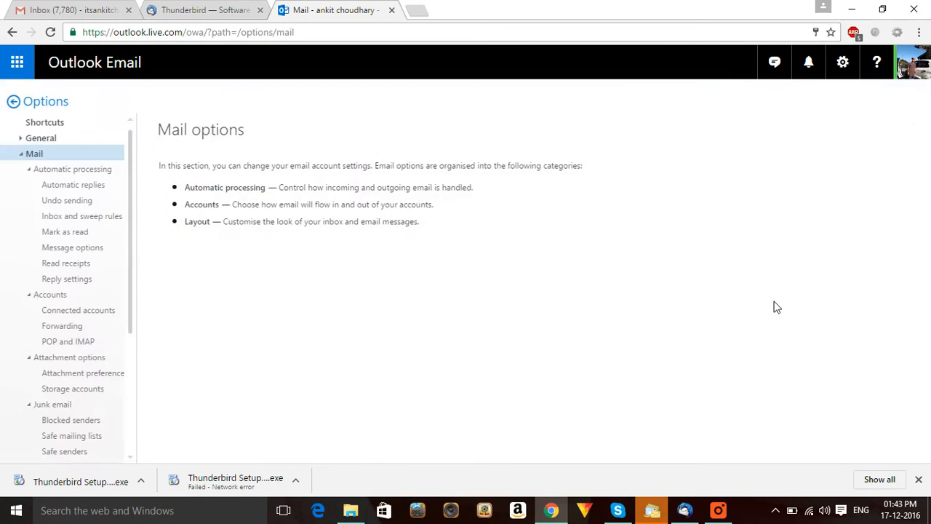
pyautogui.moveTo(86, 342)
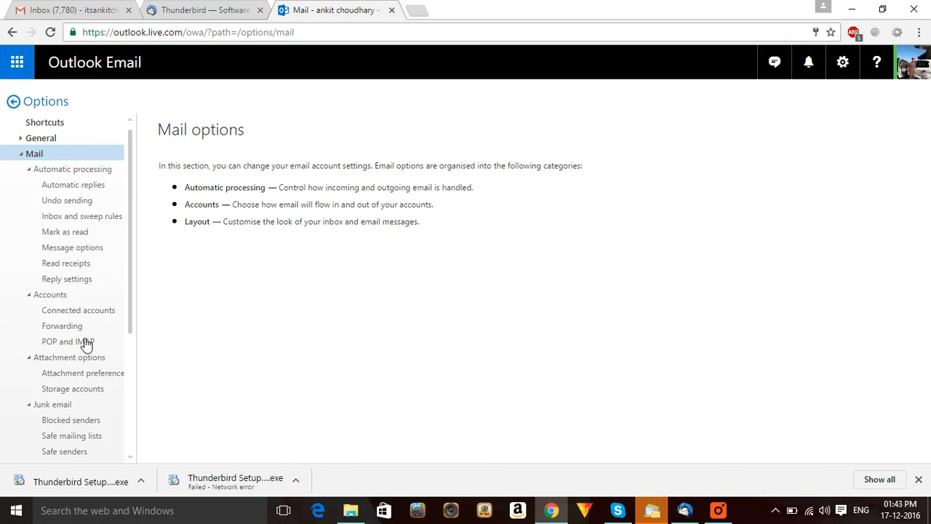
pyautogui.click(59, 340)
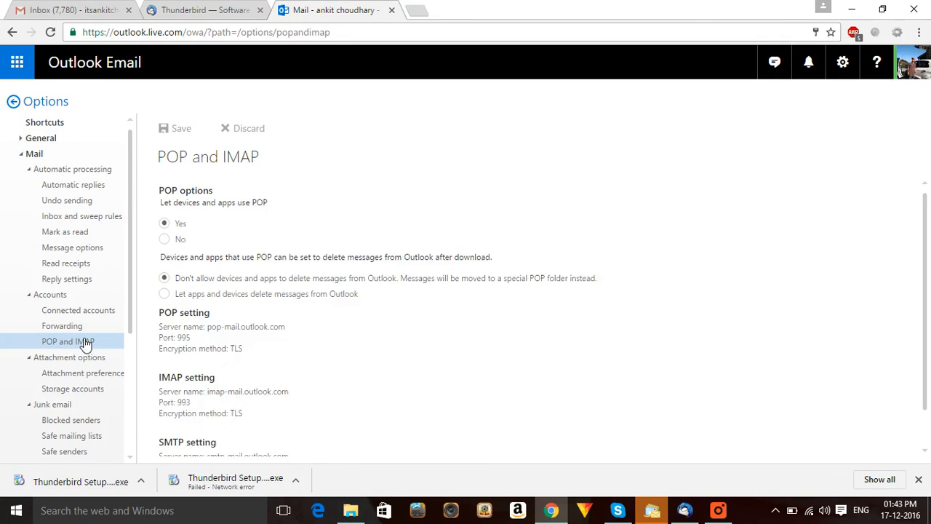
pyautogui.moveTo(251, 349)
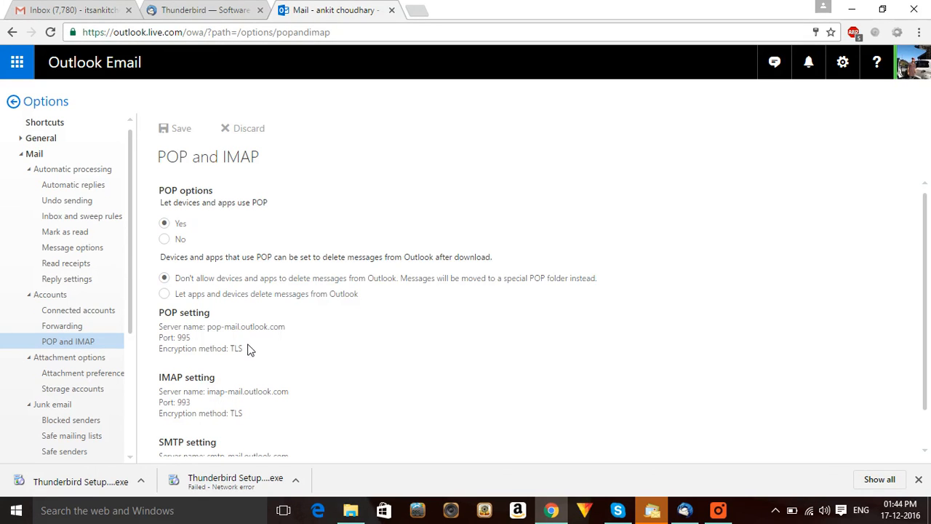
pyautogui.moveTo(714, 347)
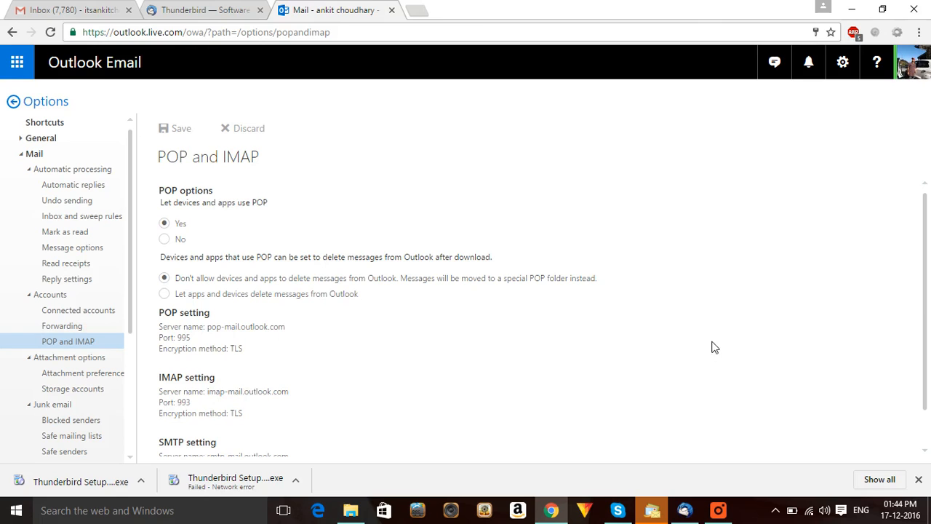
# Scroll to reveal the SMTP details: smtp-mail.outlook.com, port 587, STARTTLS
pyautogui.scroll(-3)
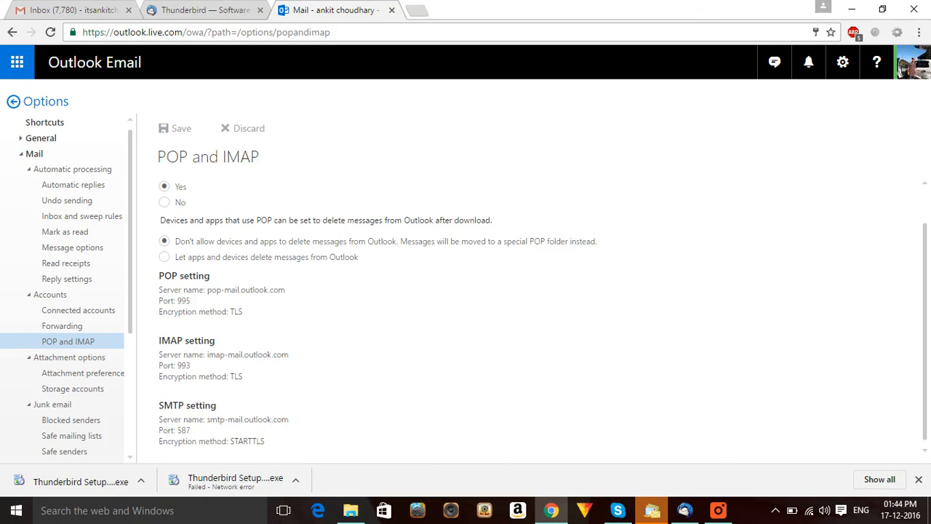
pyautogui.moveTo(157, 212)
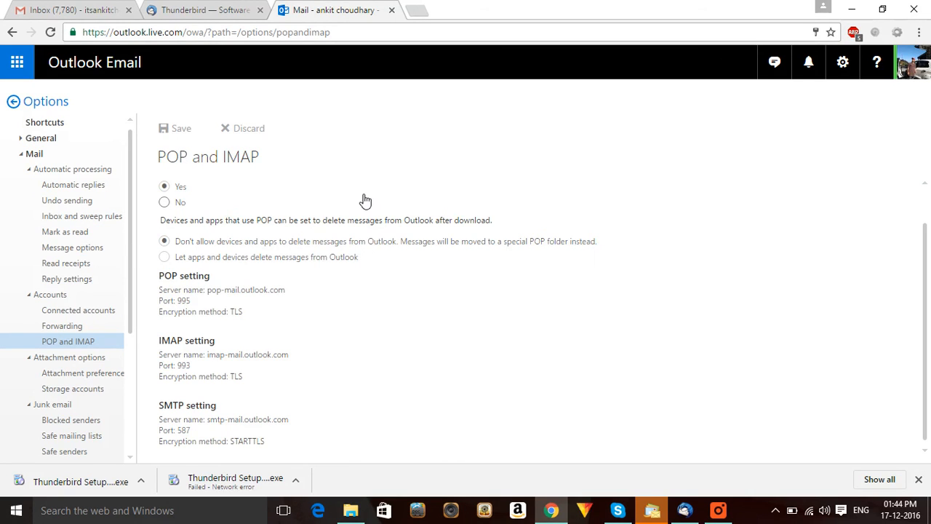
pyautogui.moveTo(157, 212)
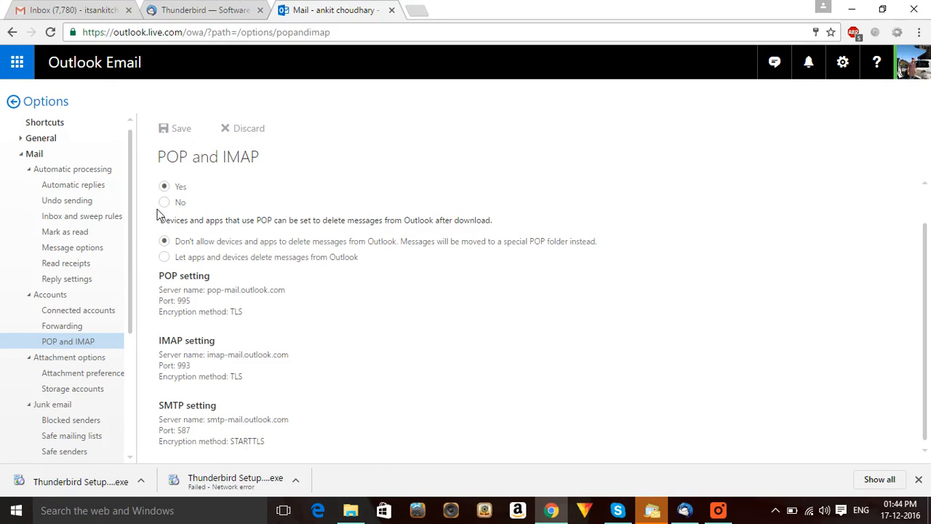
pyautogui.moveTo(172, 203)
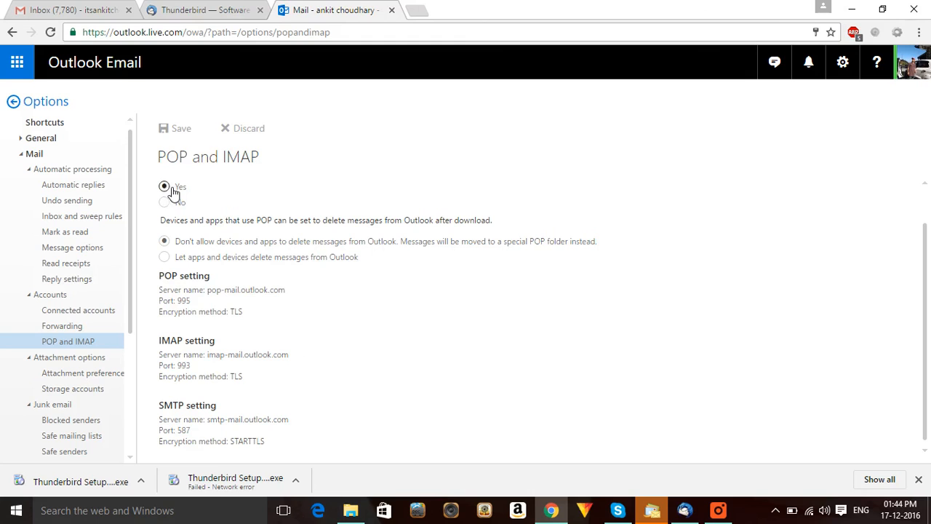
pyautogui.moveTo(172, 192)
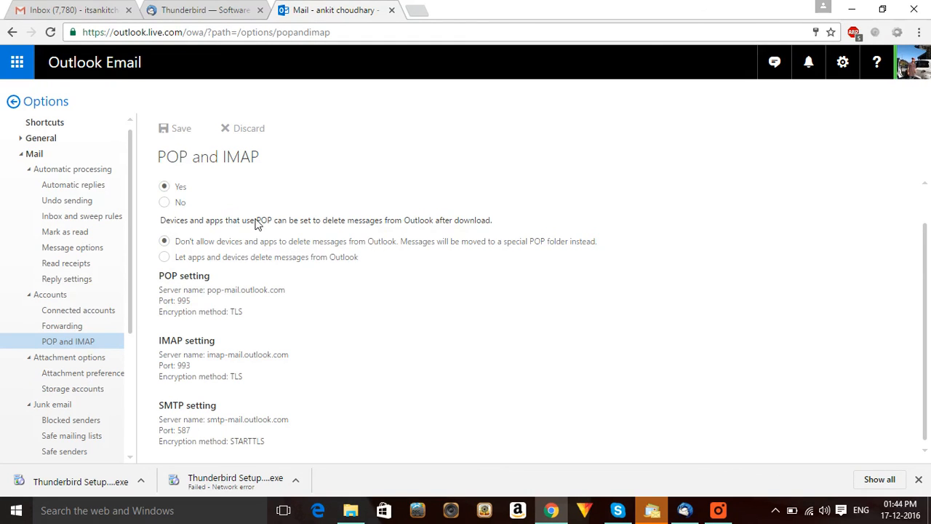
pyautogui.moveTo(247, 226)
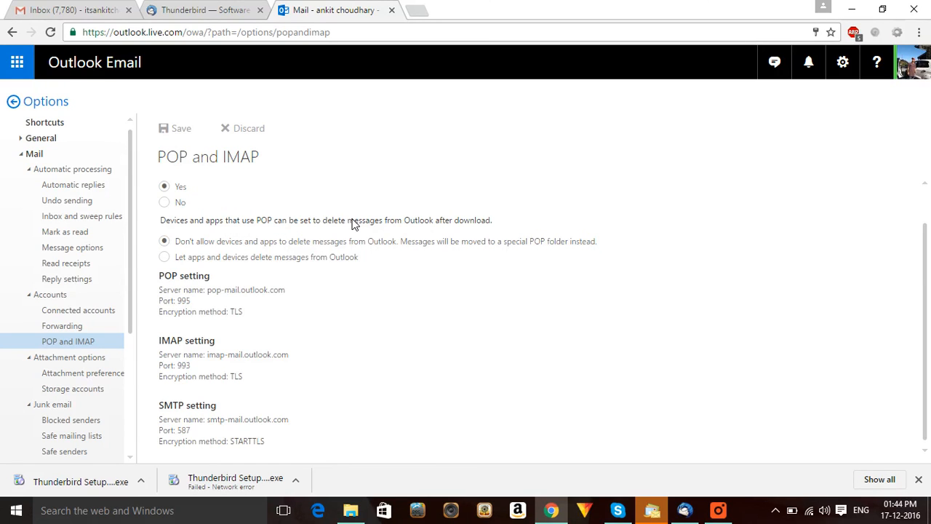
pyautogui.moveTo(442, 207)
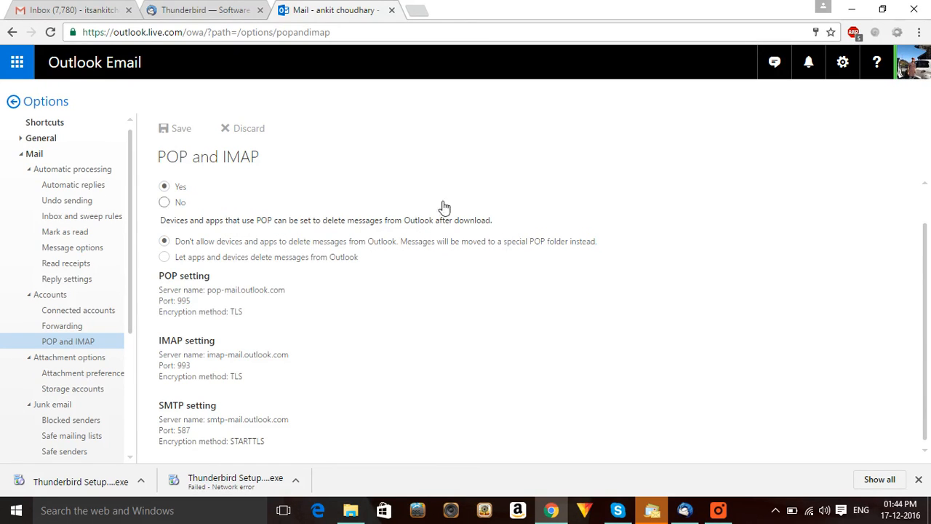
pyautogui.moveTo(323, 224)
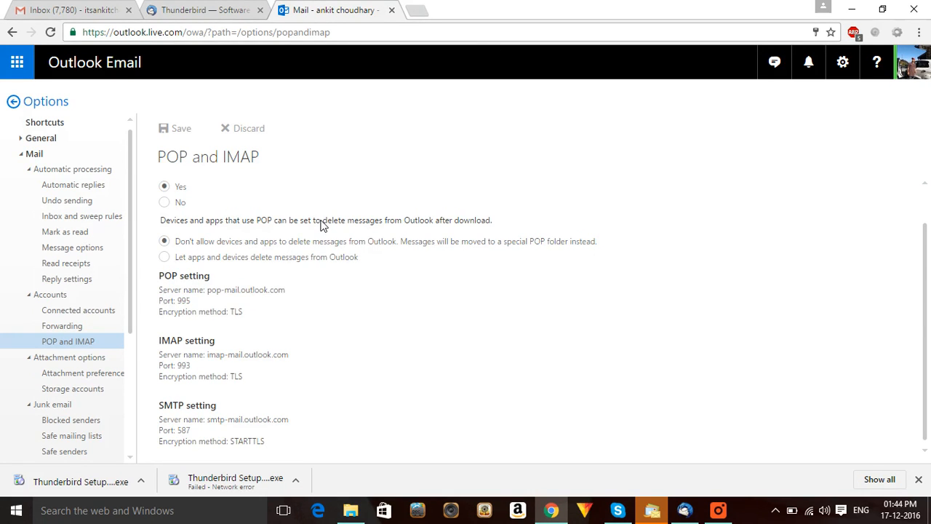
pyautogui.moveTo(67, 325)
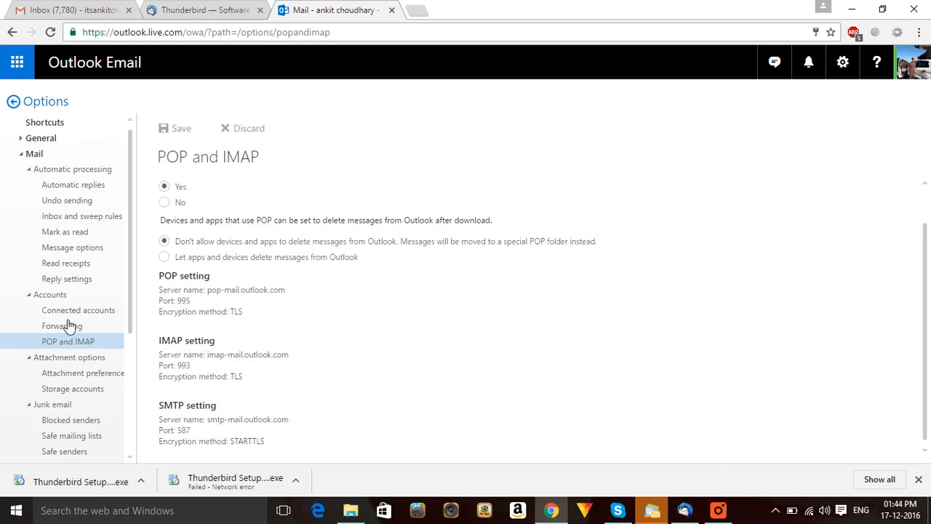
# View the Forwarding settings with Stop forwarding kept selected
pyautogui.click(61, 326)
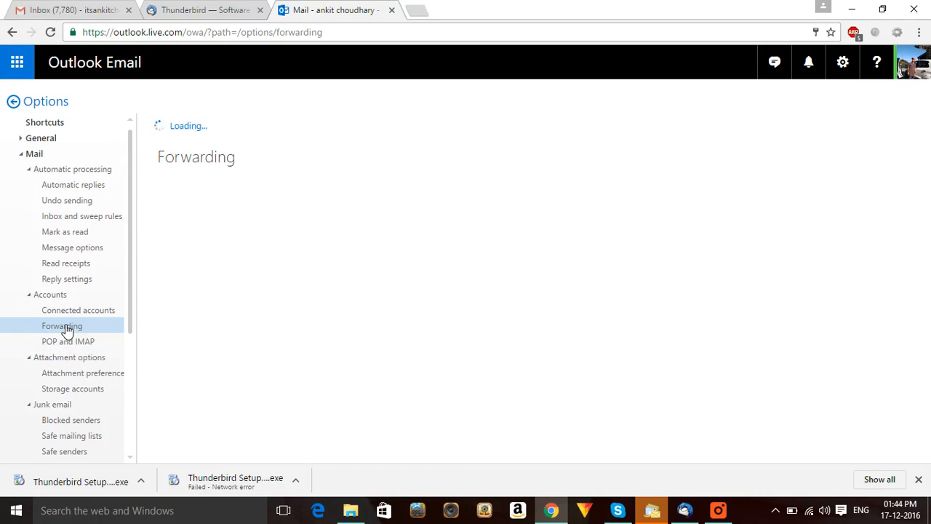
pyautogui.click(61, 326)
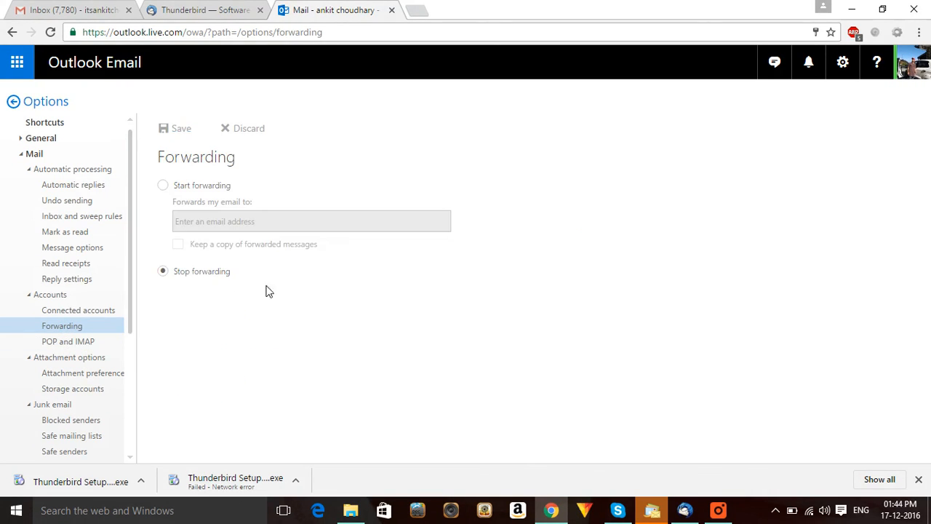
pyautogui.moveTo(163, 279)
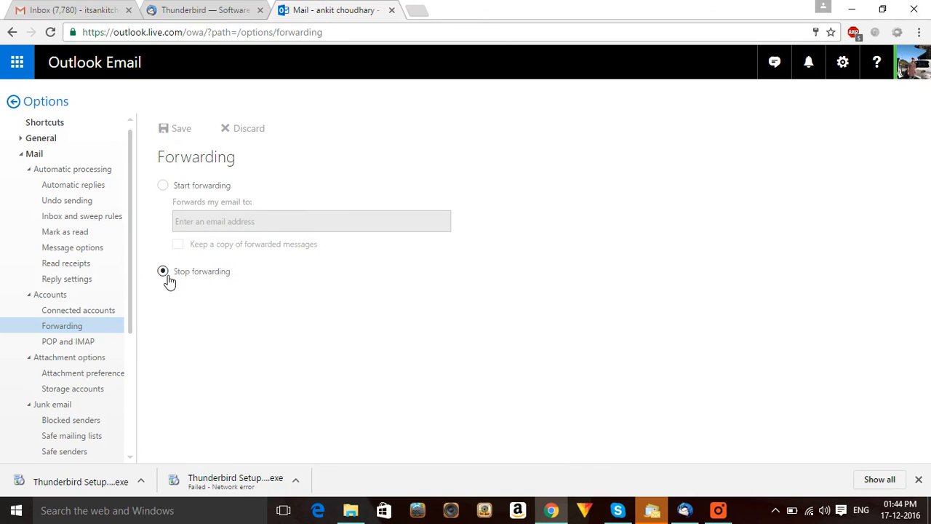
pyautogui.moveTo(195, 298)
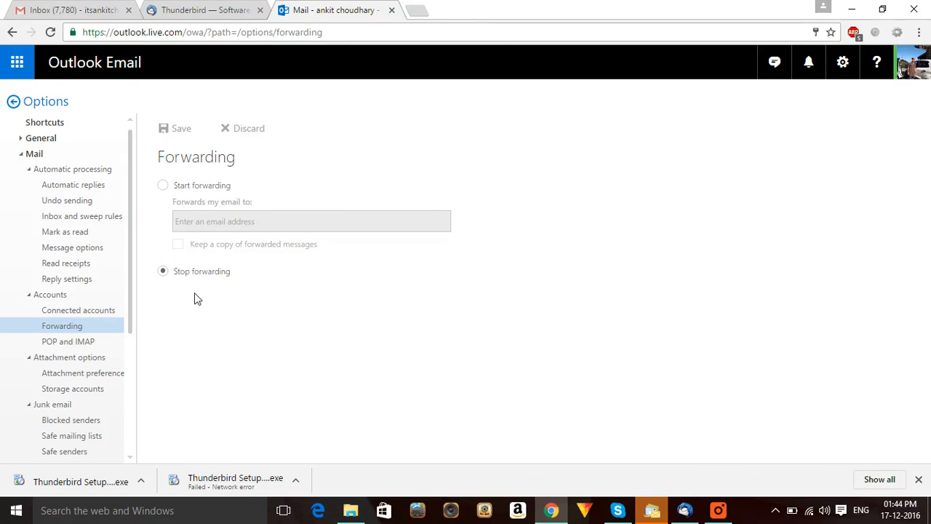
pyautogui.moveTo(220, 304)
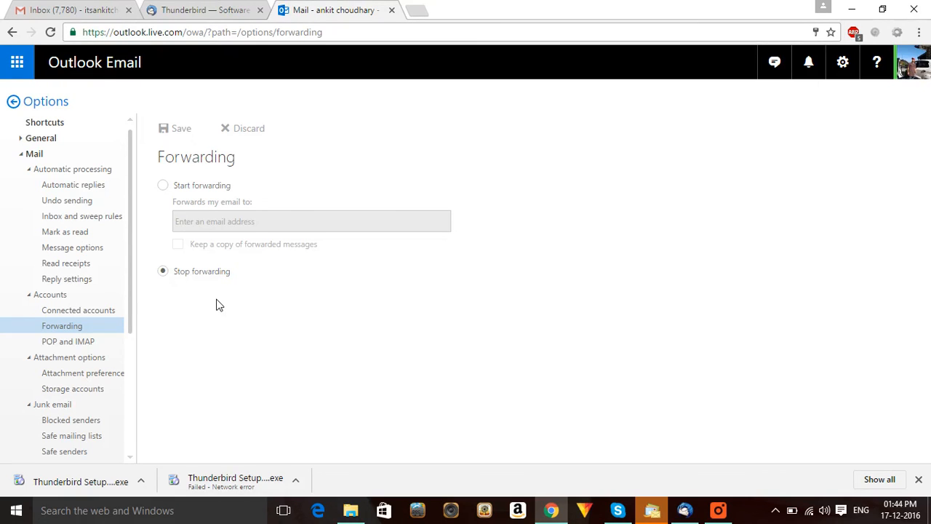
pyautogui.moveTo(81, 395)
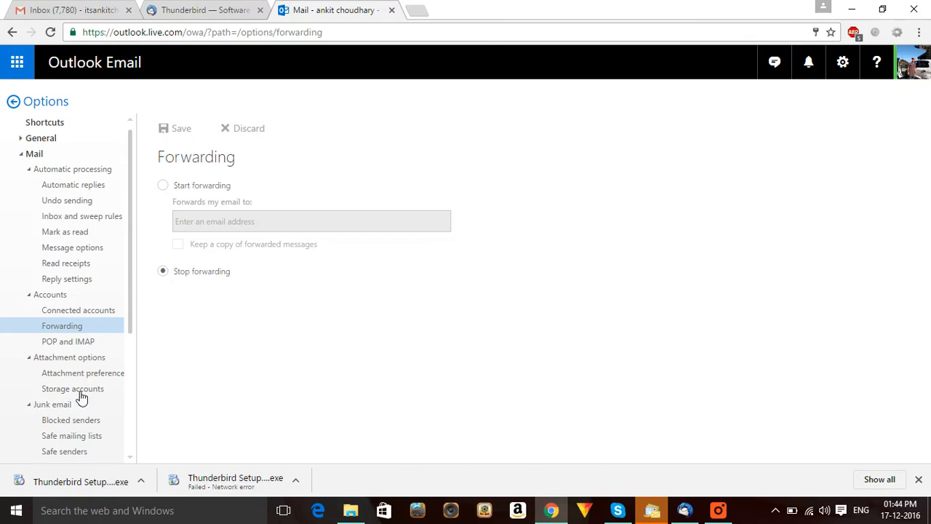
pyautogui.moveTo(125, 353)
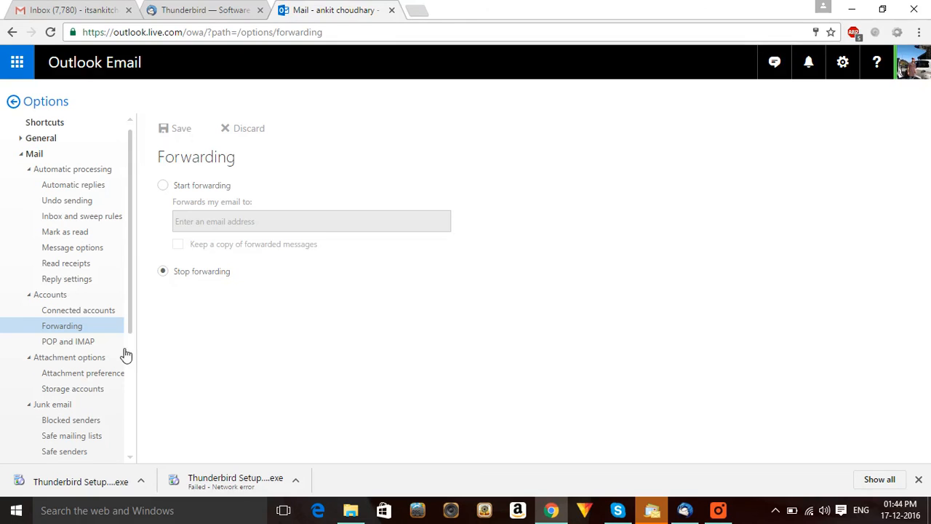
pyautogui.scroll(-3)
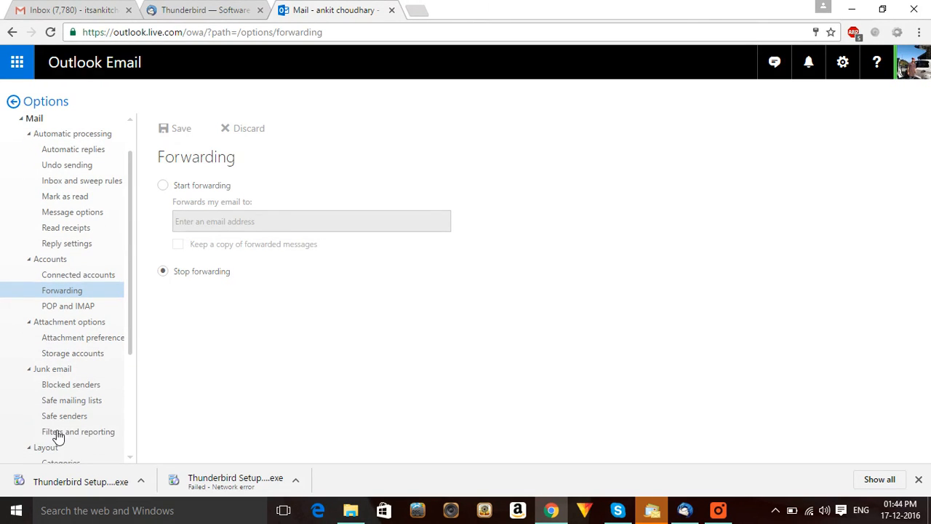
# View the junk email Filters and reporting page showing the Standard filter
pyautogui.click(78, 431)
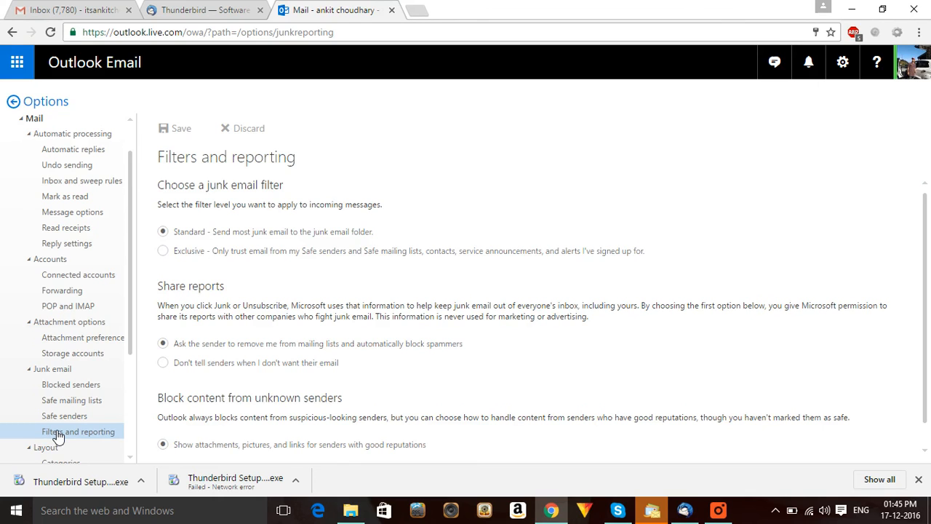
pyautogui.moveTo(555, 463)
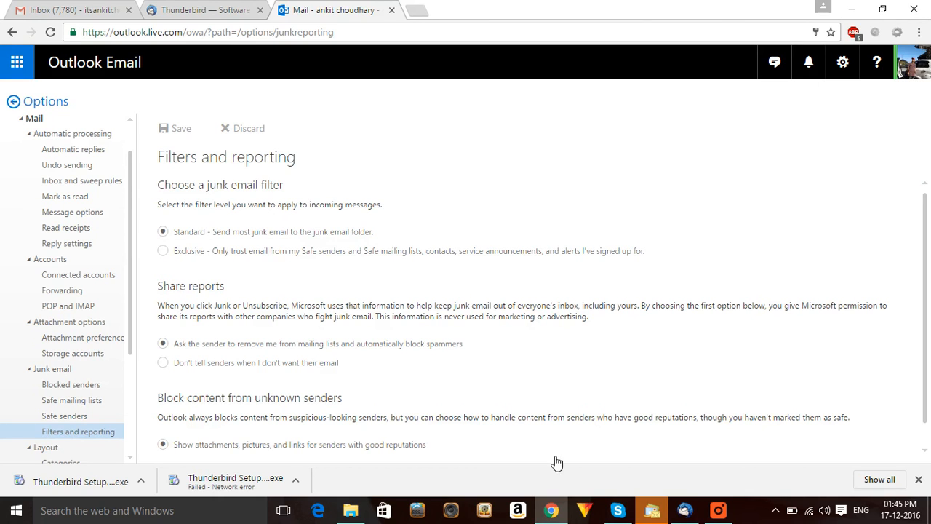